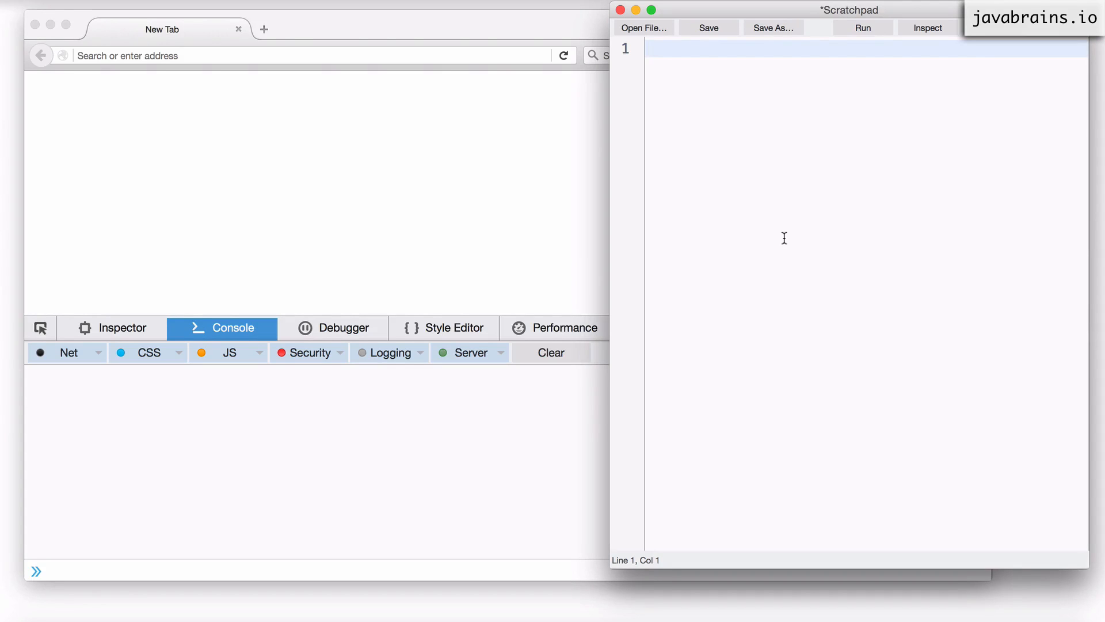
Enter var foo; on line 1 and leave the caret on an empty line below
type("var foo;")
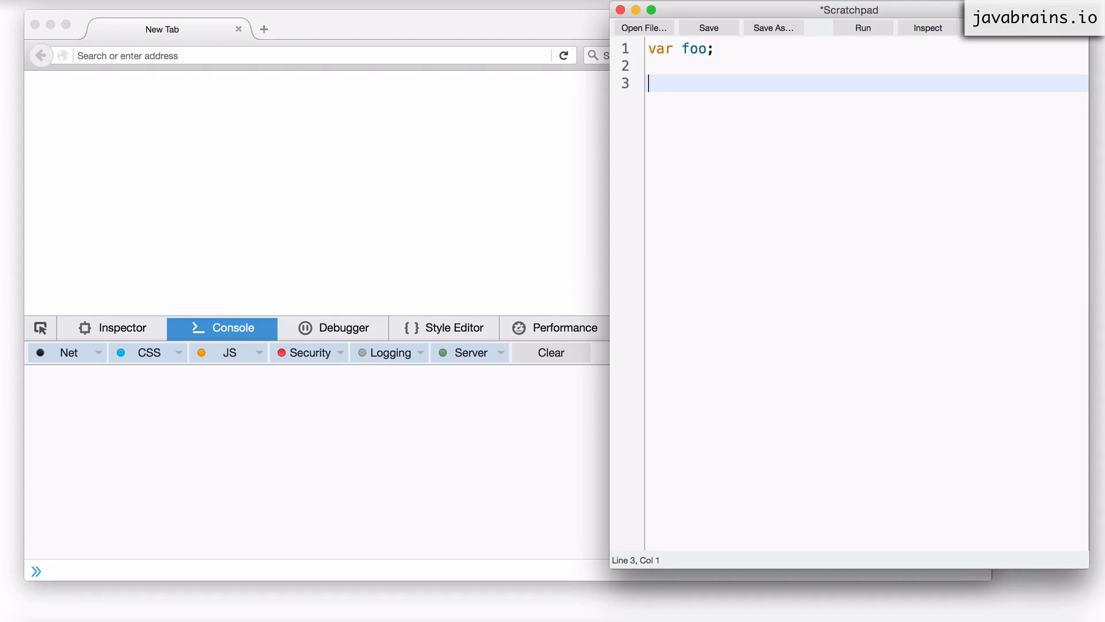
mouse_move(729, 54)
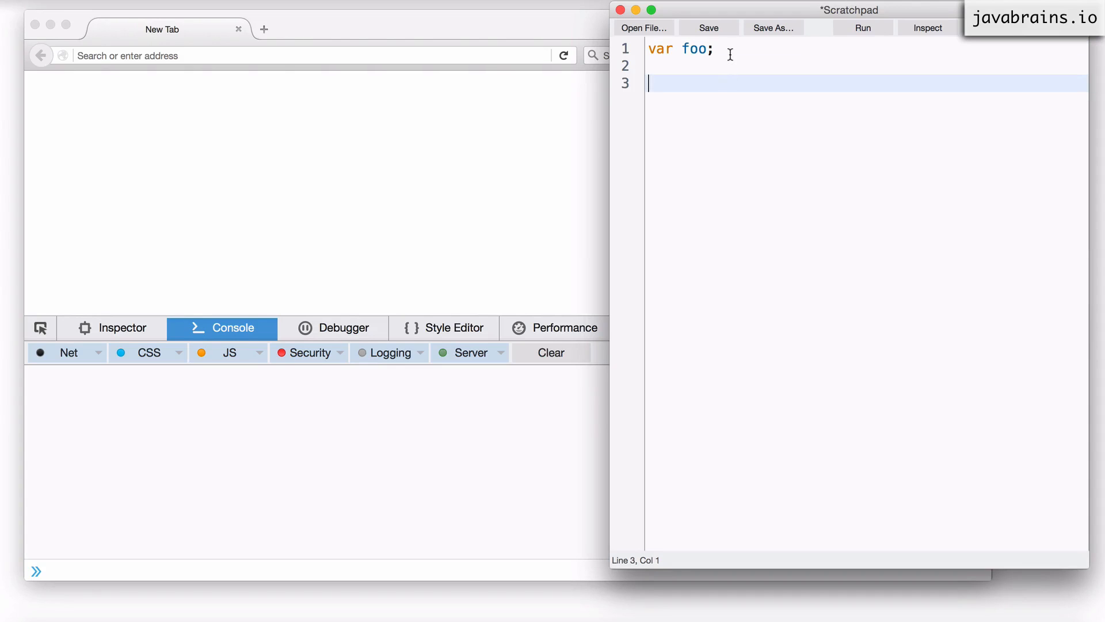
left_click(716, 48)
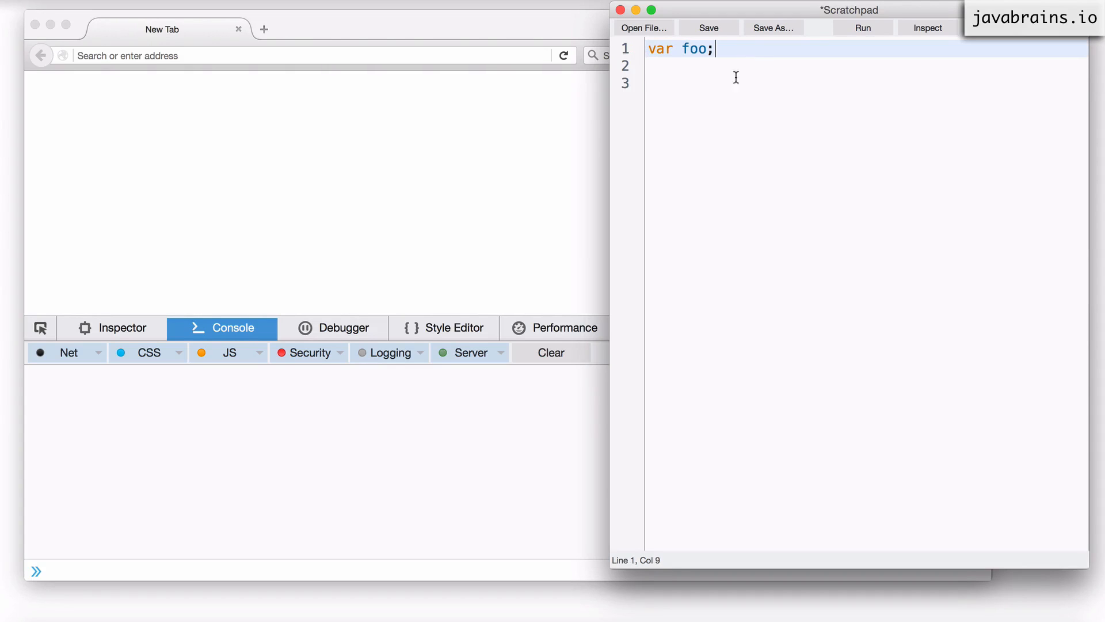
key("Return")
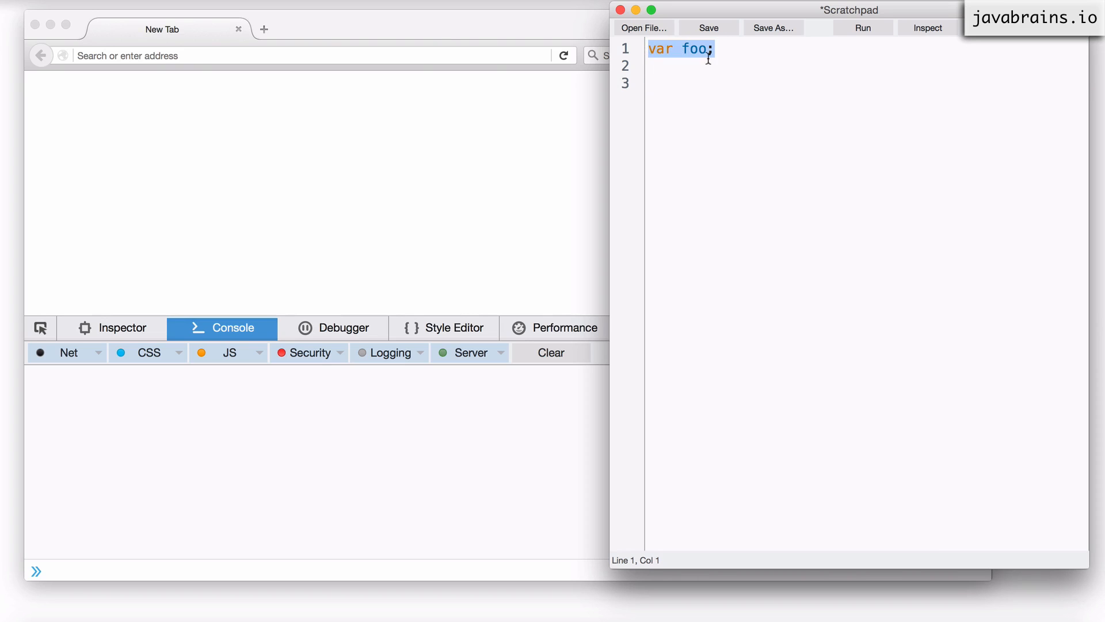
left_click(737, 49)
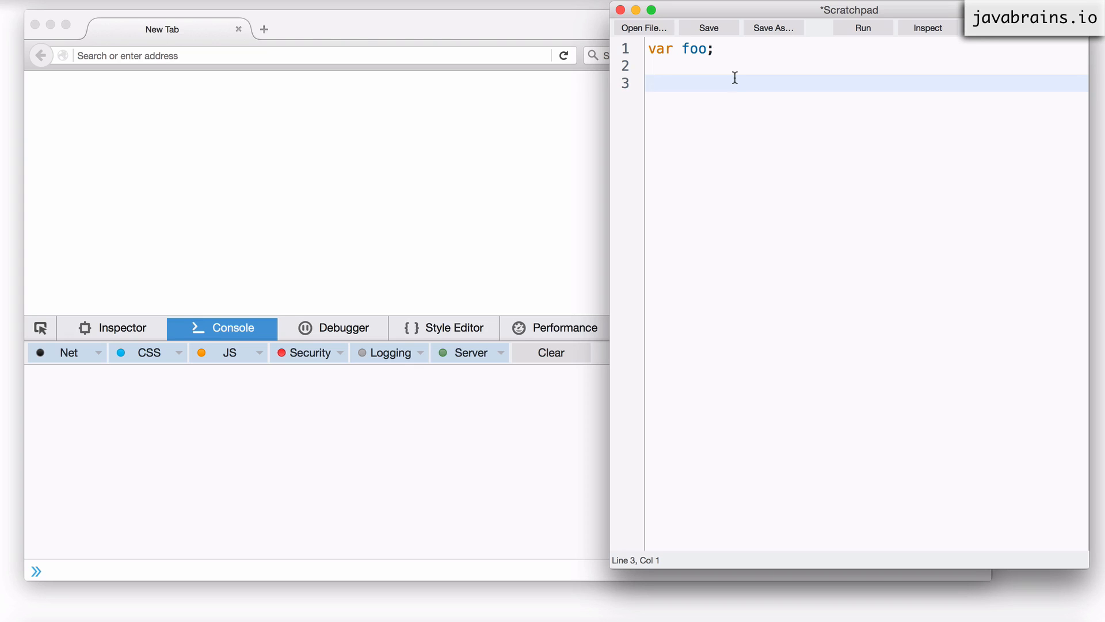
Type console.log(foo) on line 3 beneath the var foo; declaration
type("consol")
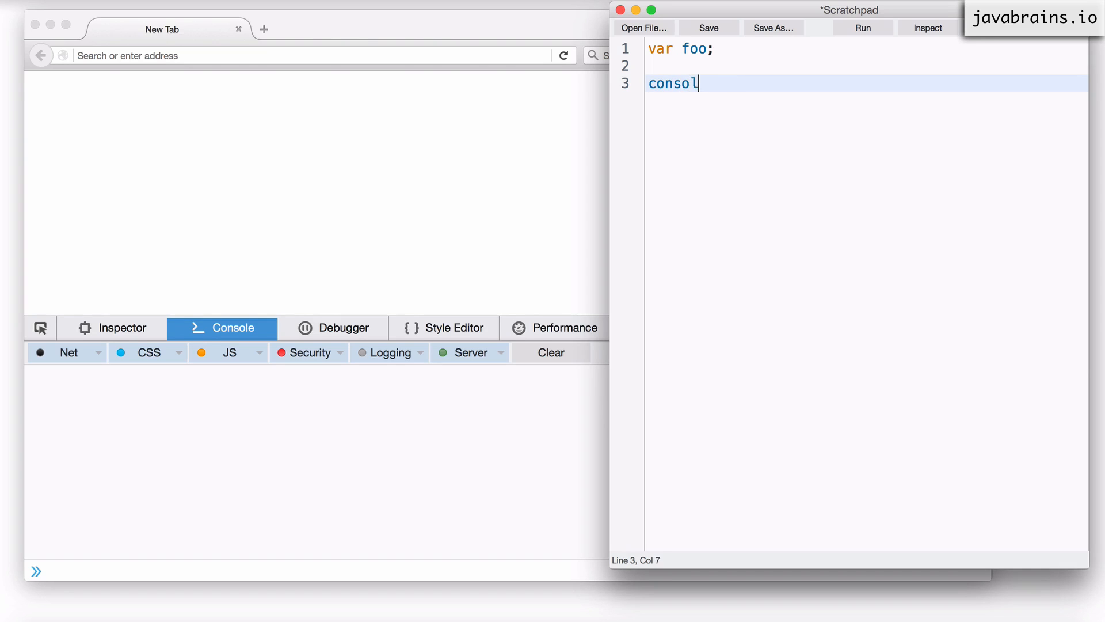
type("e.log")
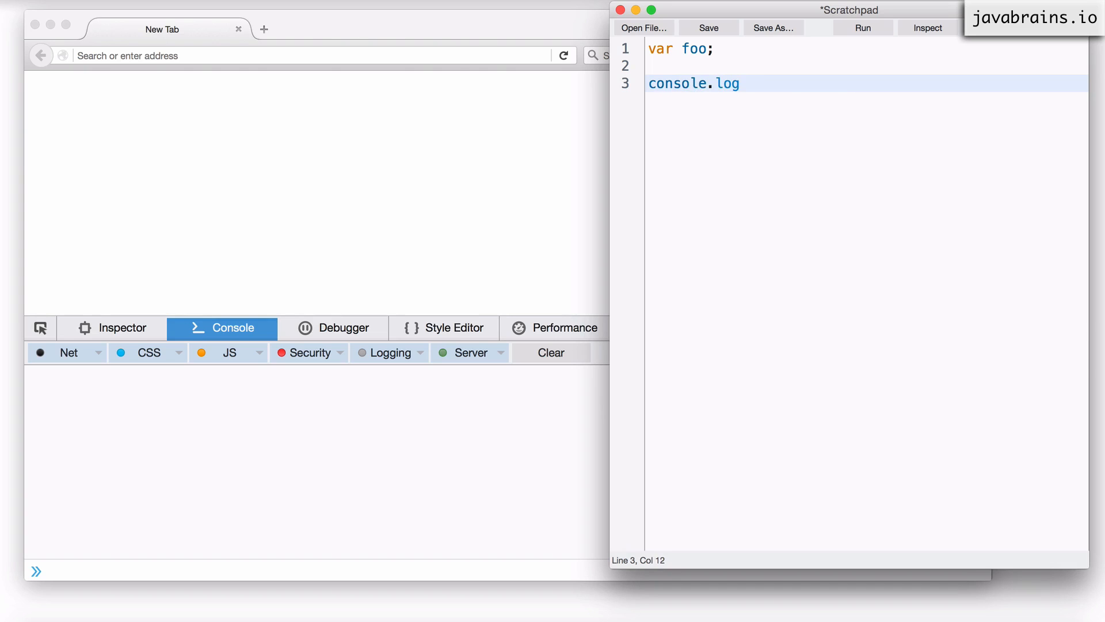
type("(foo)")
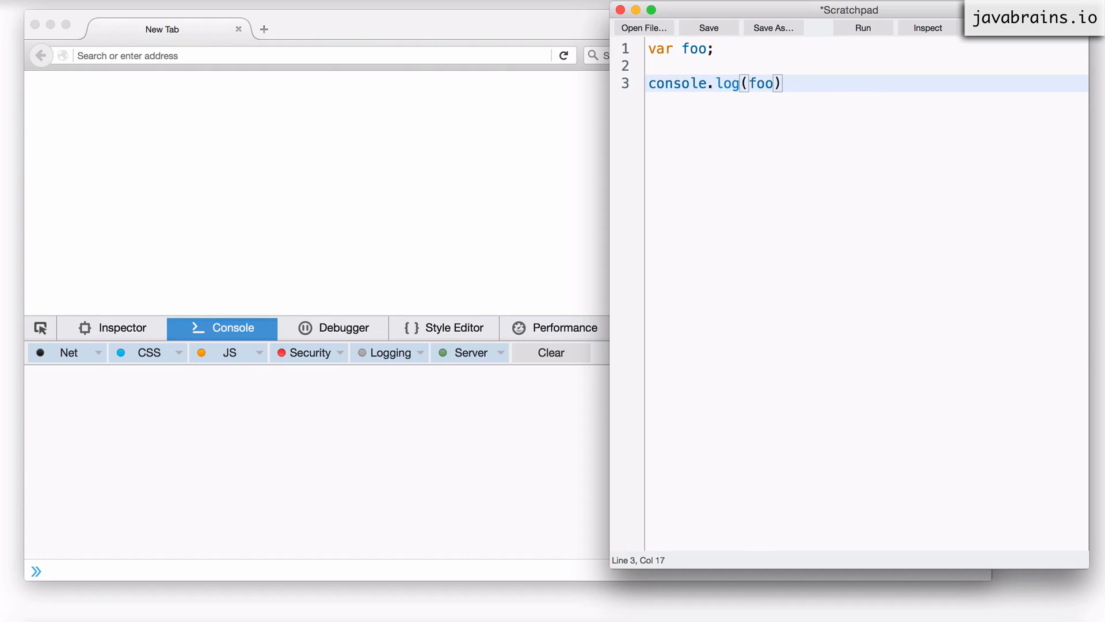
left_click(718, 48)
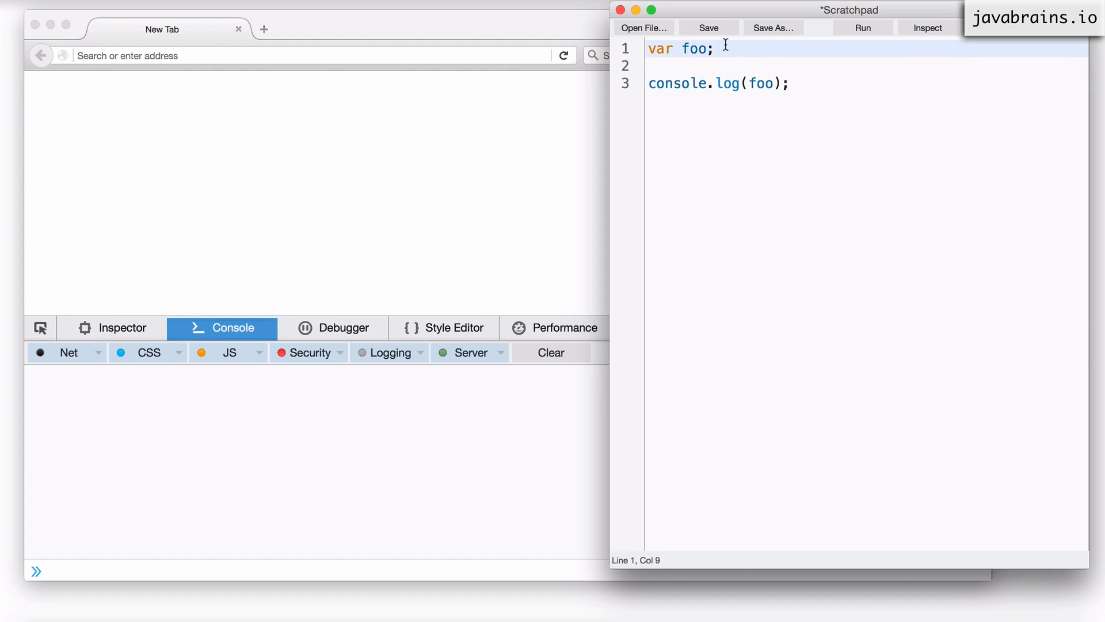
mouse_move(819, 88)
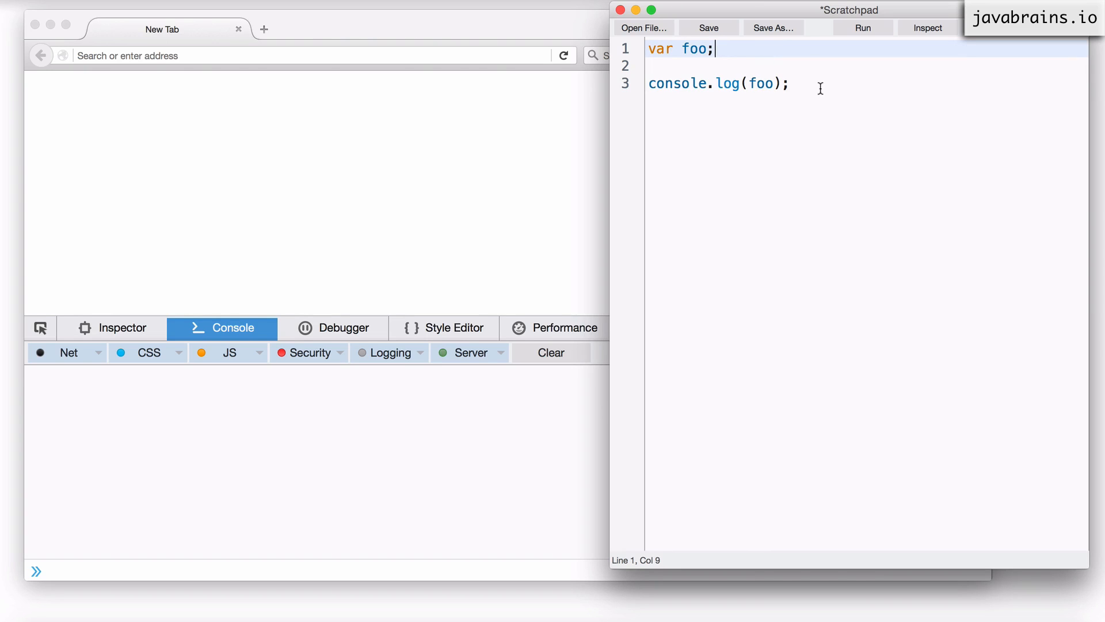
right_click(820, 88)
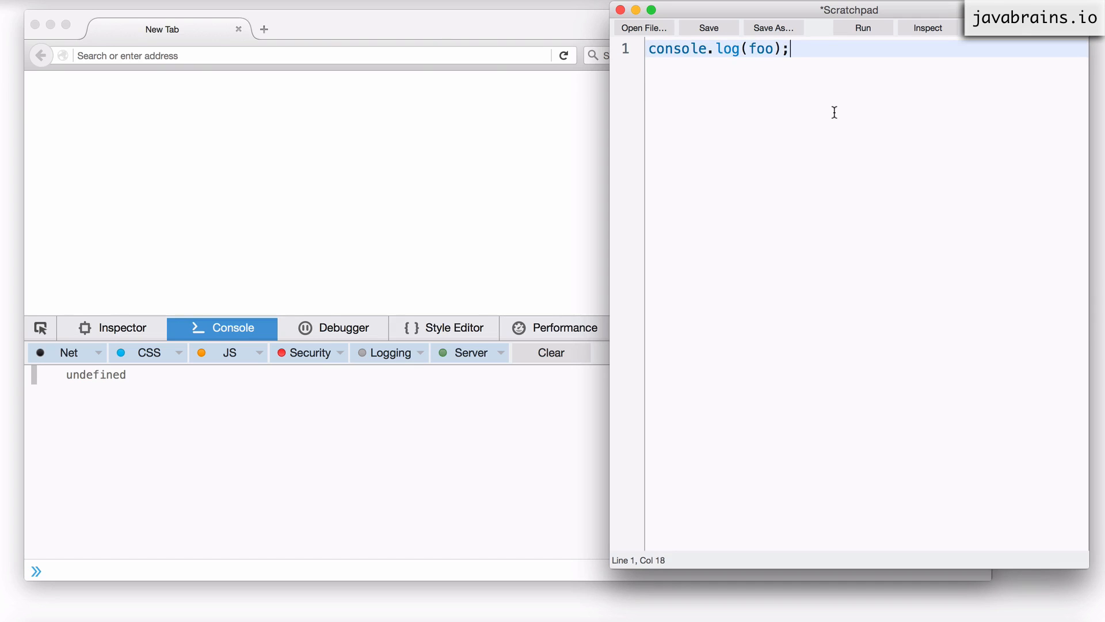
Run the script without the declaration and inspect the SyntaxError about an unexpected ')'
right_click(834, 112)
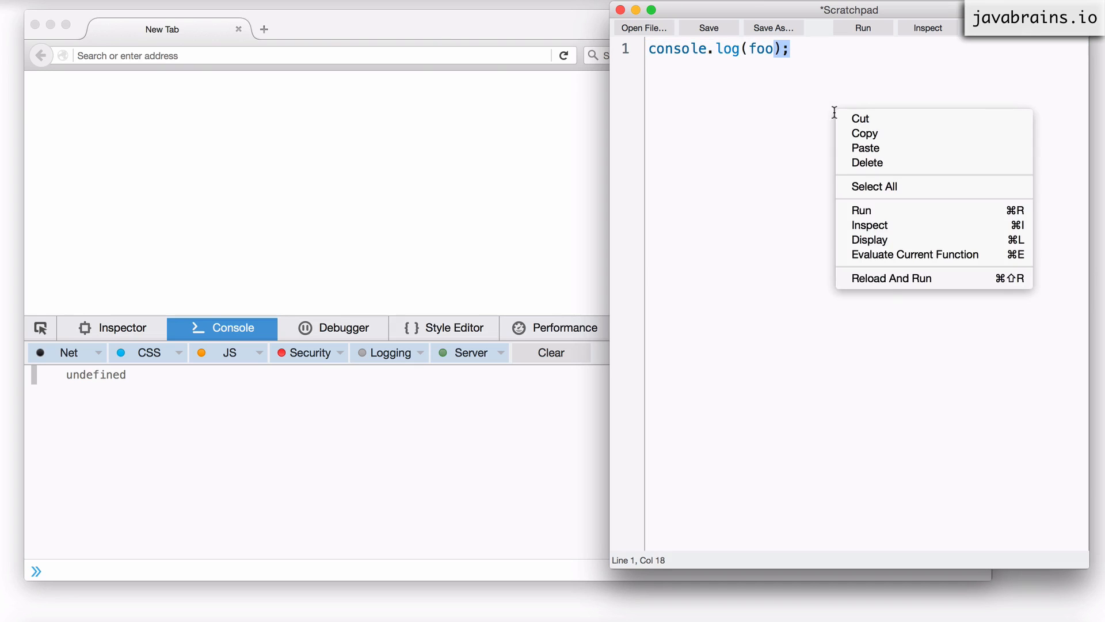
left_click(861, 210)
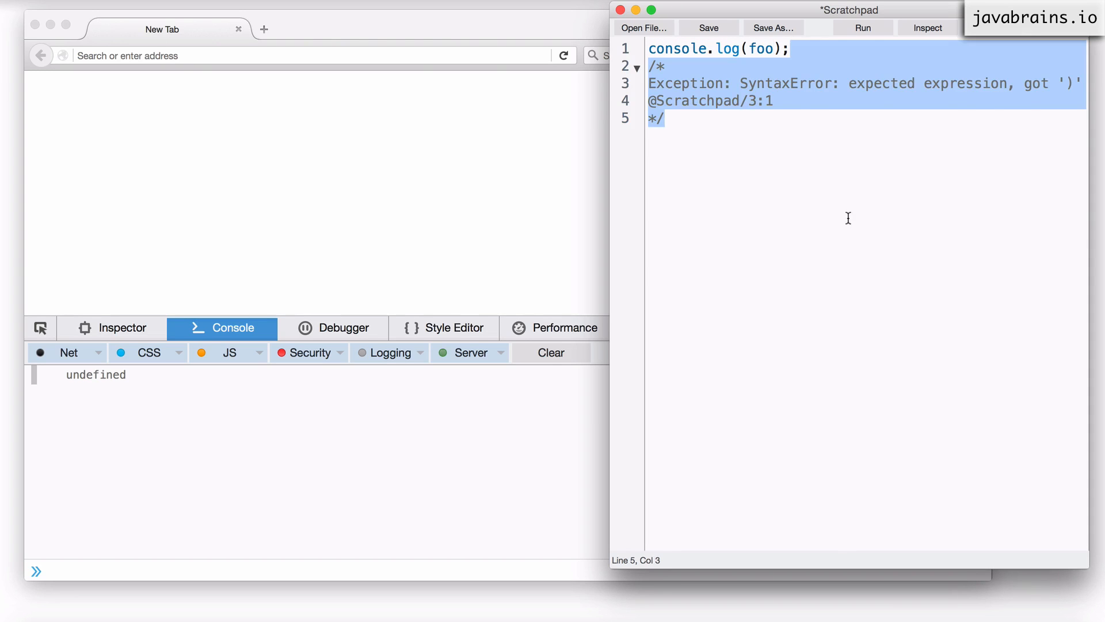
left_click(772, 100)
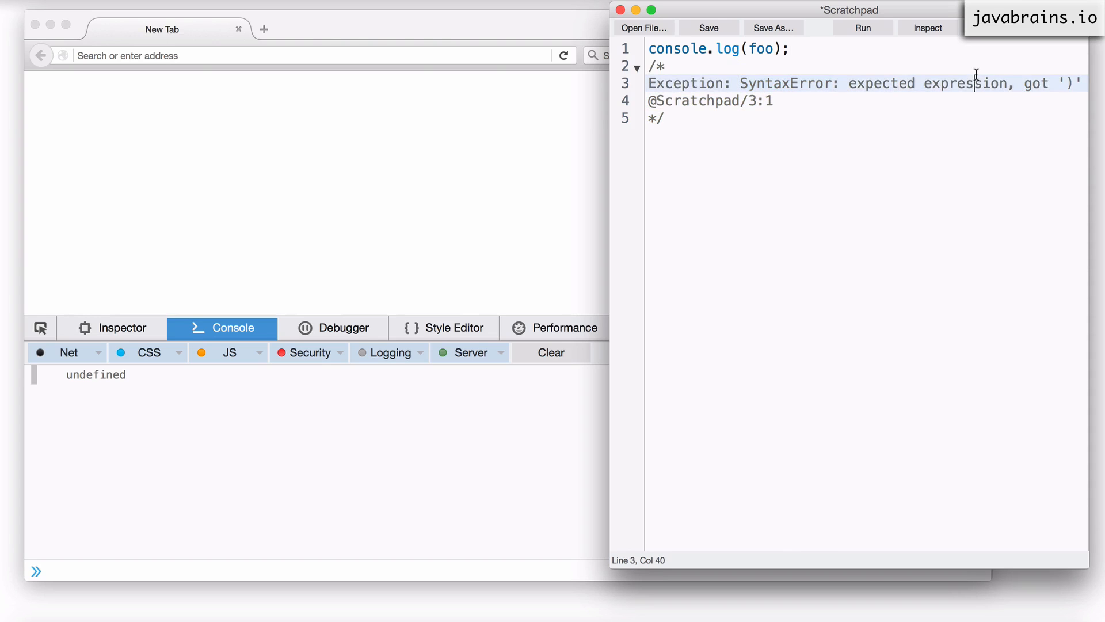
left_click(1068, 82)
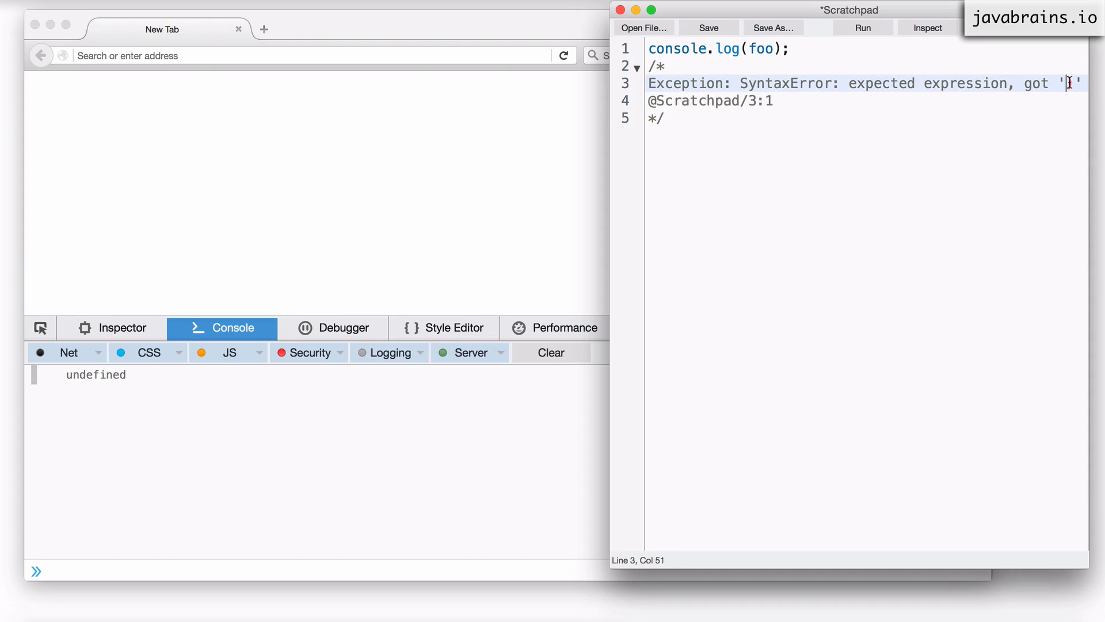
Remove the exception comment and move to the top line to re-add the declaration
left_click(758, 48)
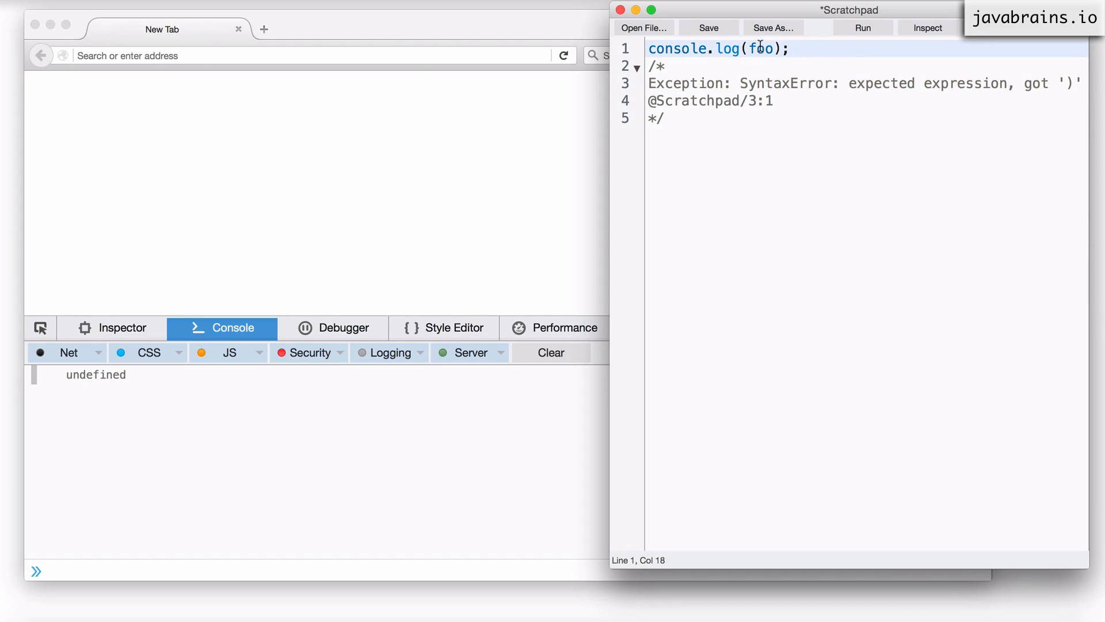
double_click(760, 48)
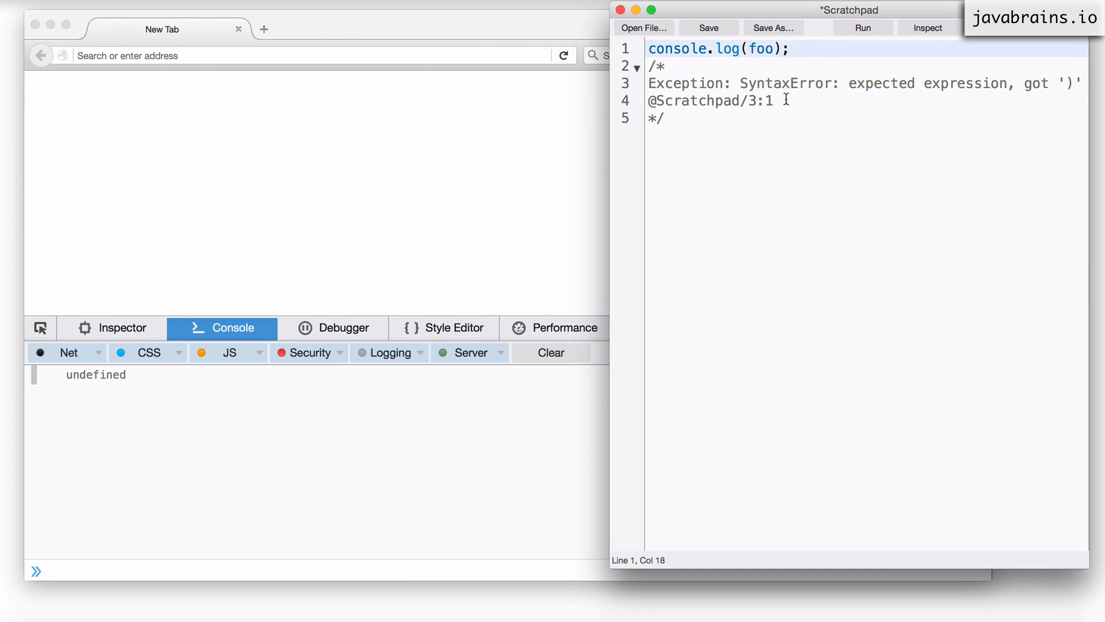
left_click(636, 68)
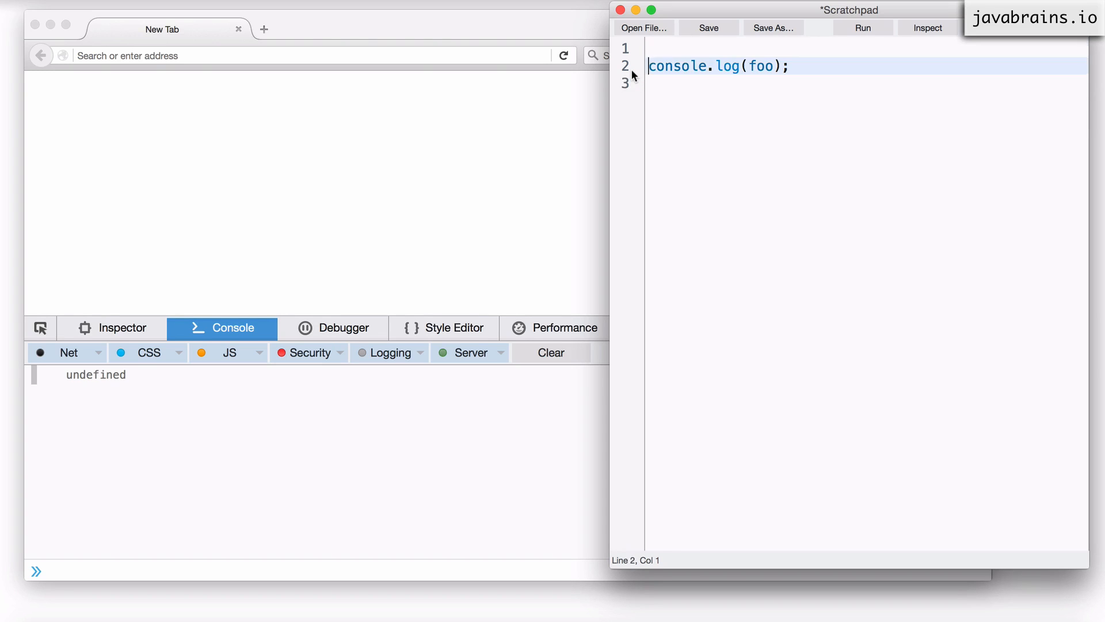
left_click(862, 28)
type("var foo;")
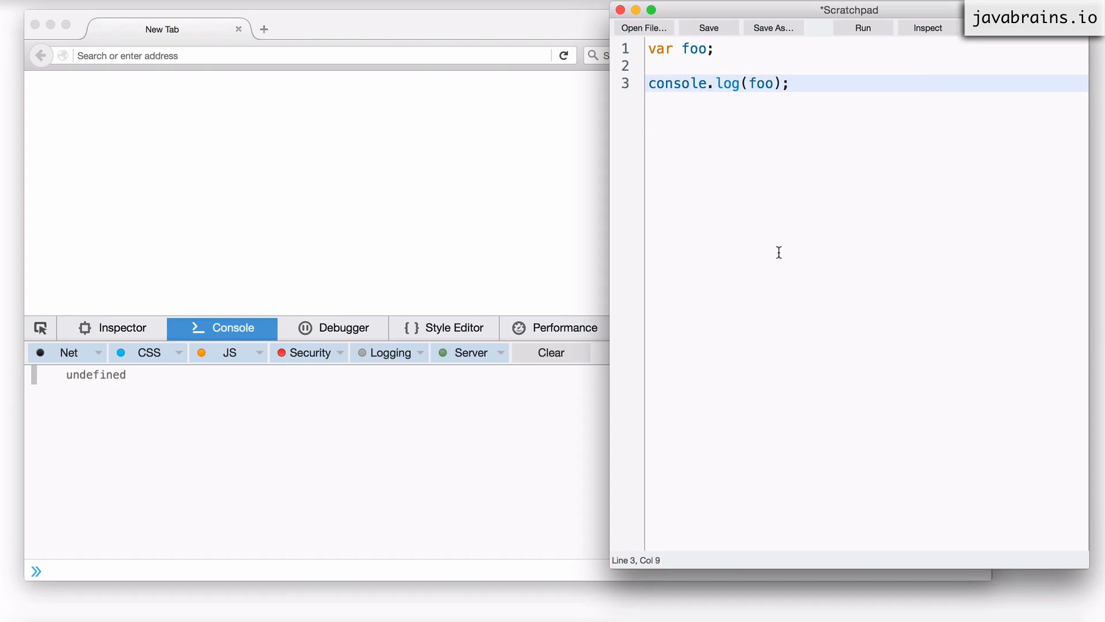
left_click(862, 27)
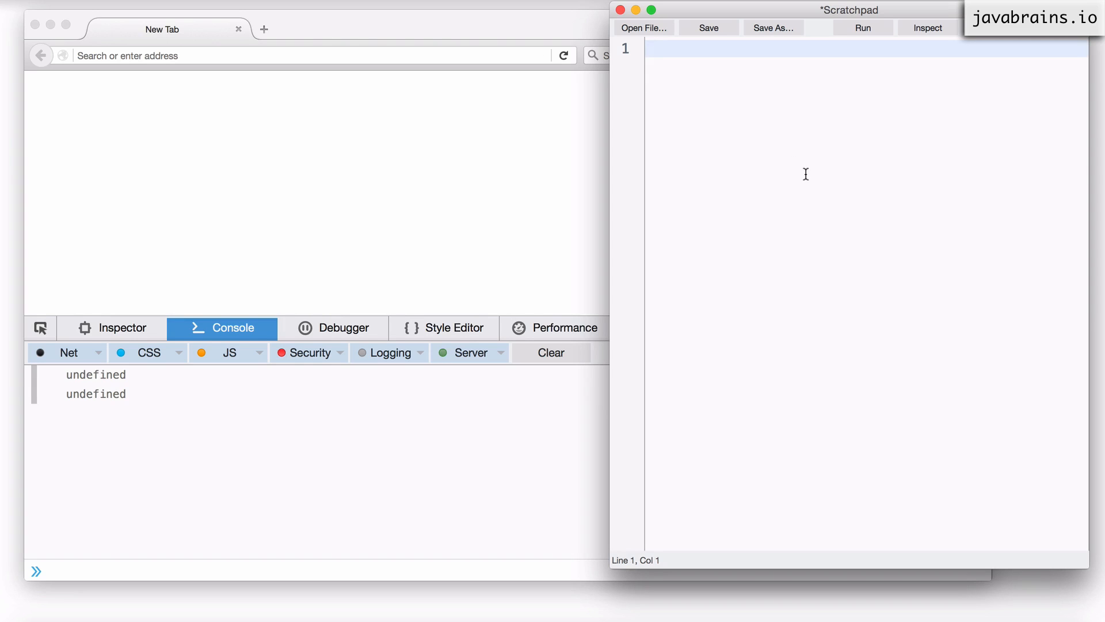
Type foo = 10; and clear the earlier console output
type("foo = 10")
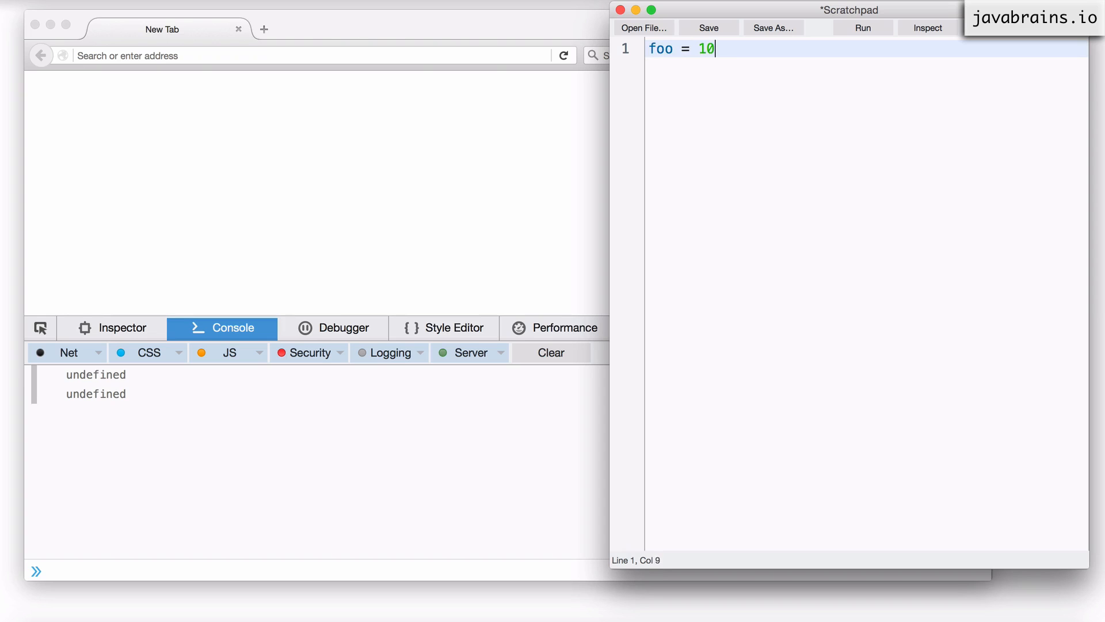
type(";")
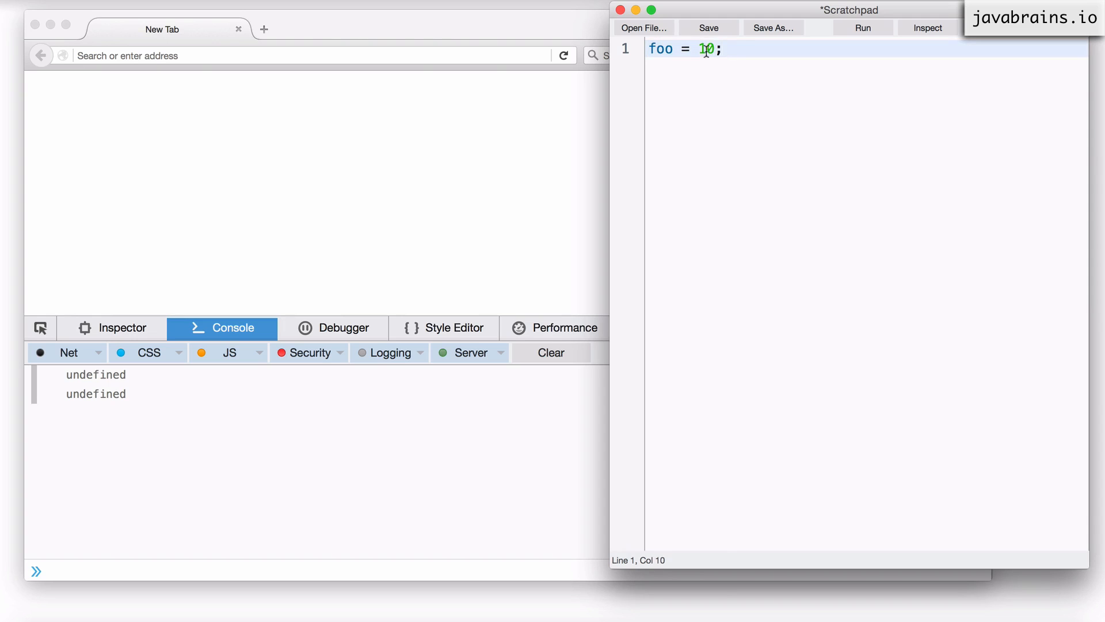
mouse_move(759, 80)
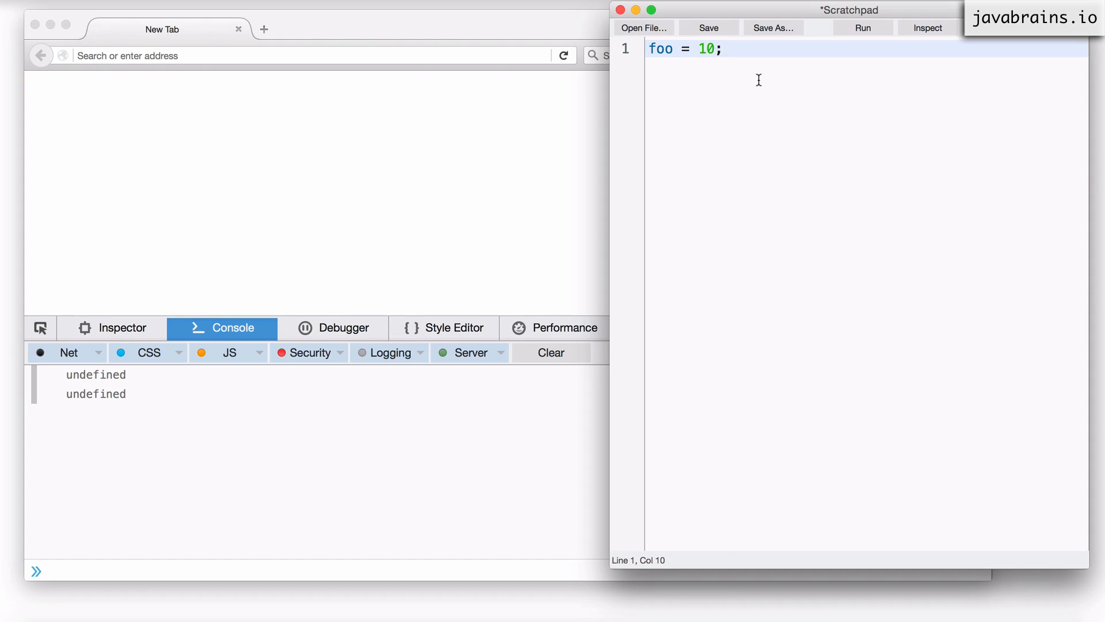
mouse_move(767, 76)
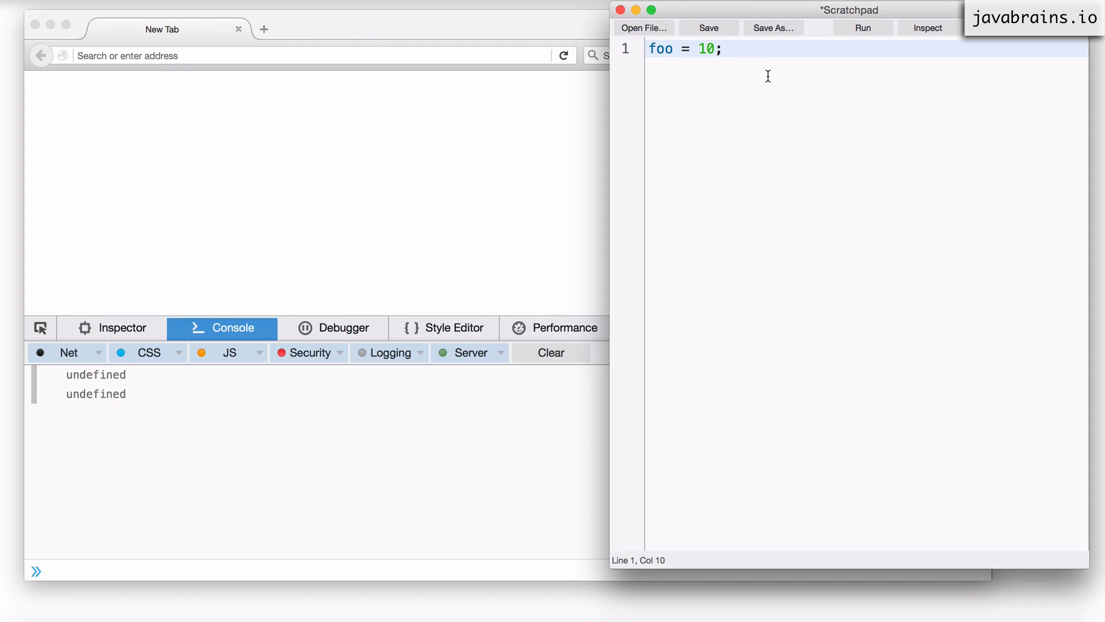
right_click(768, 76)
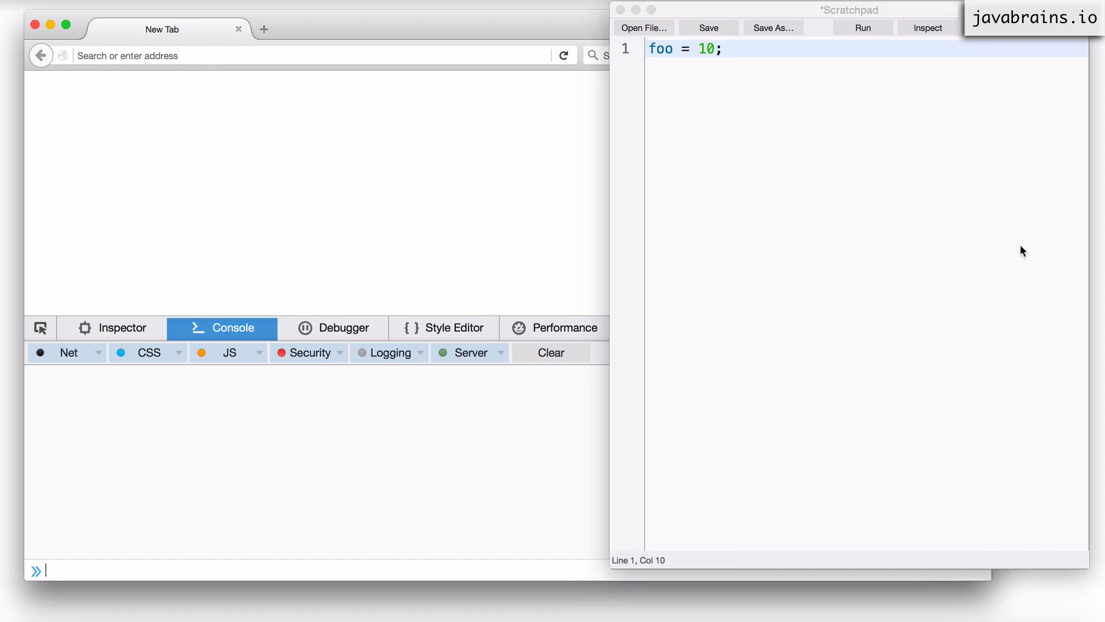
Log foo on line 2 after foo = 10;, run it to print 10, and highlight foo
type("cons")
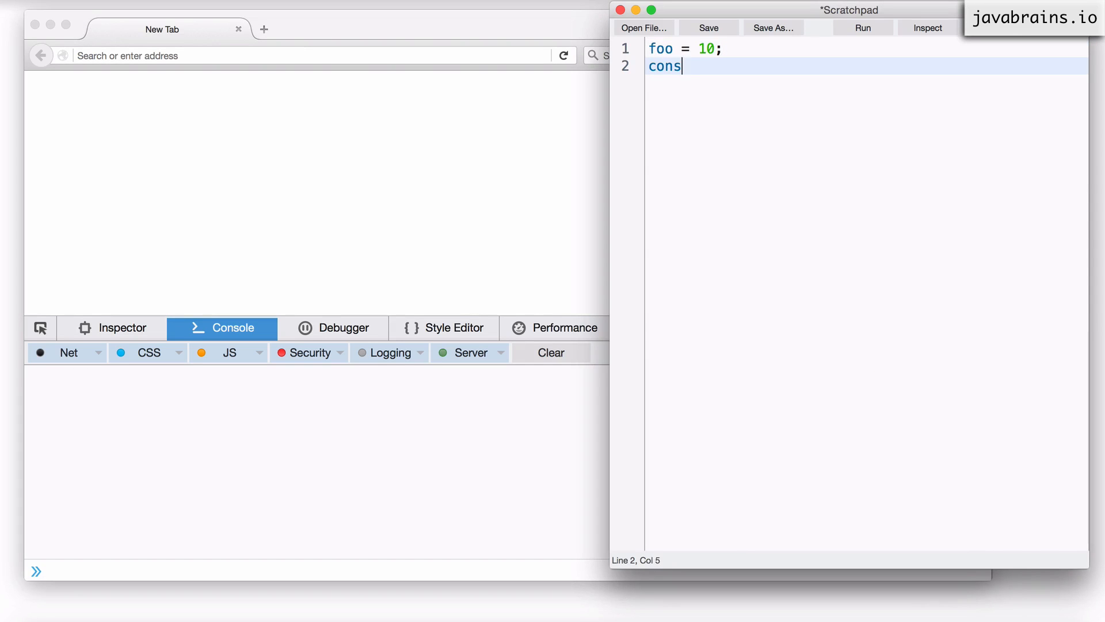
type("ole.log(")
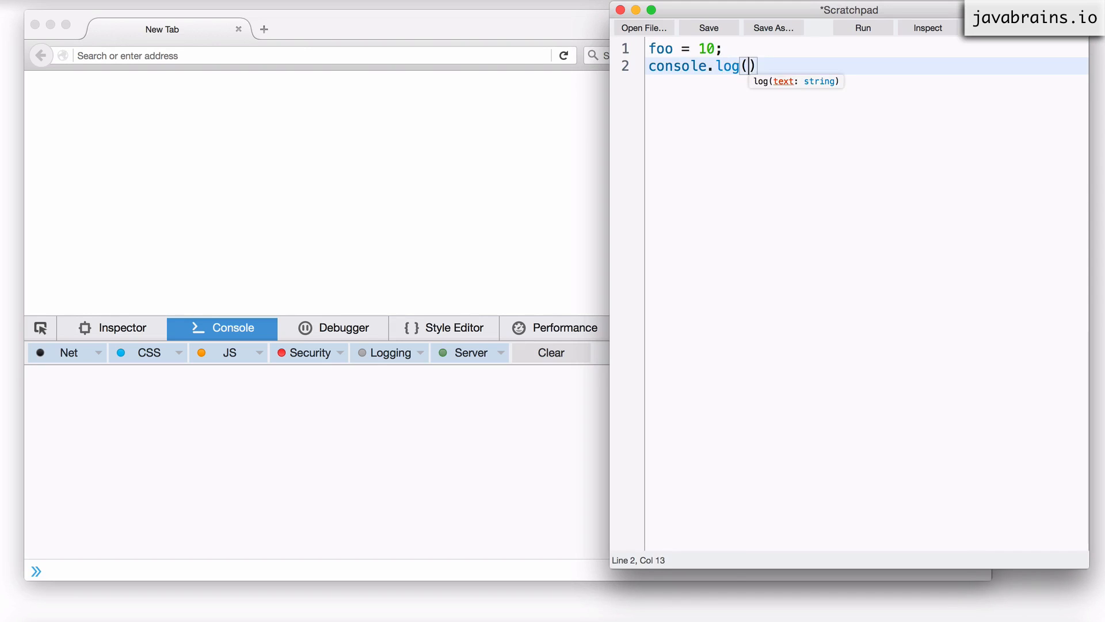
type("foo;")
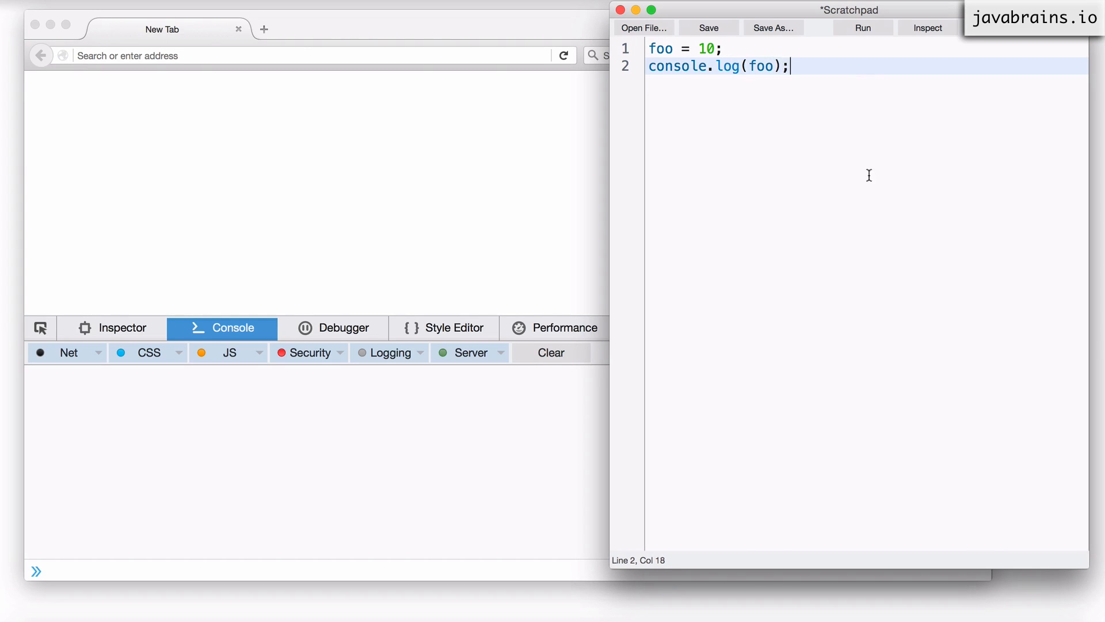
left_click(861, 28)
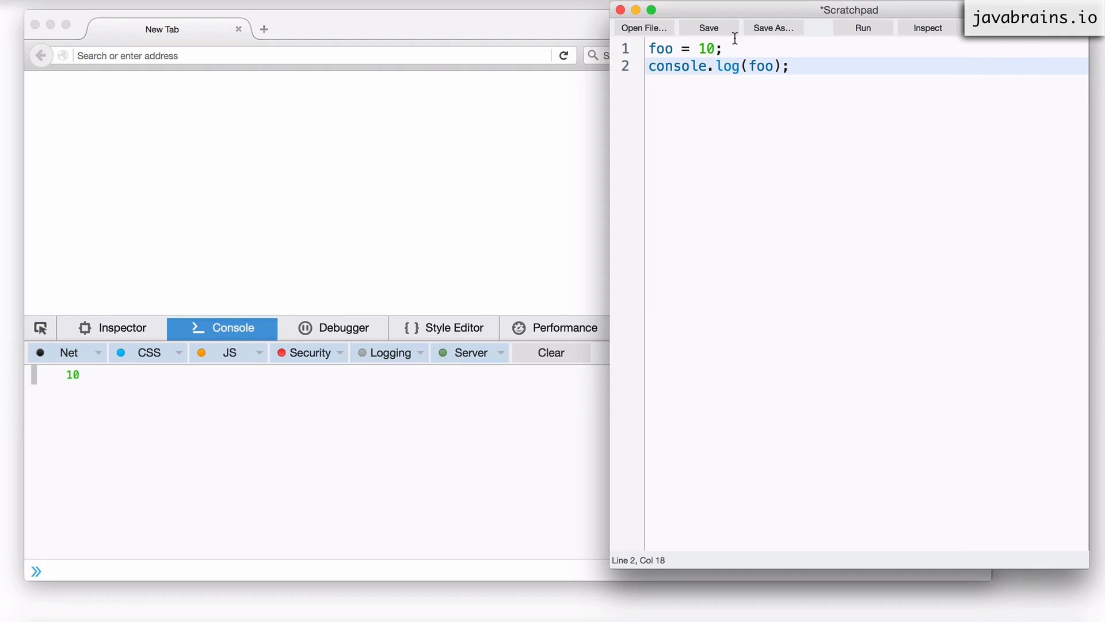
left_click(726, 48)
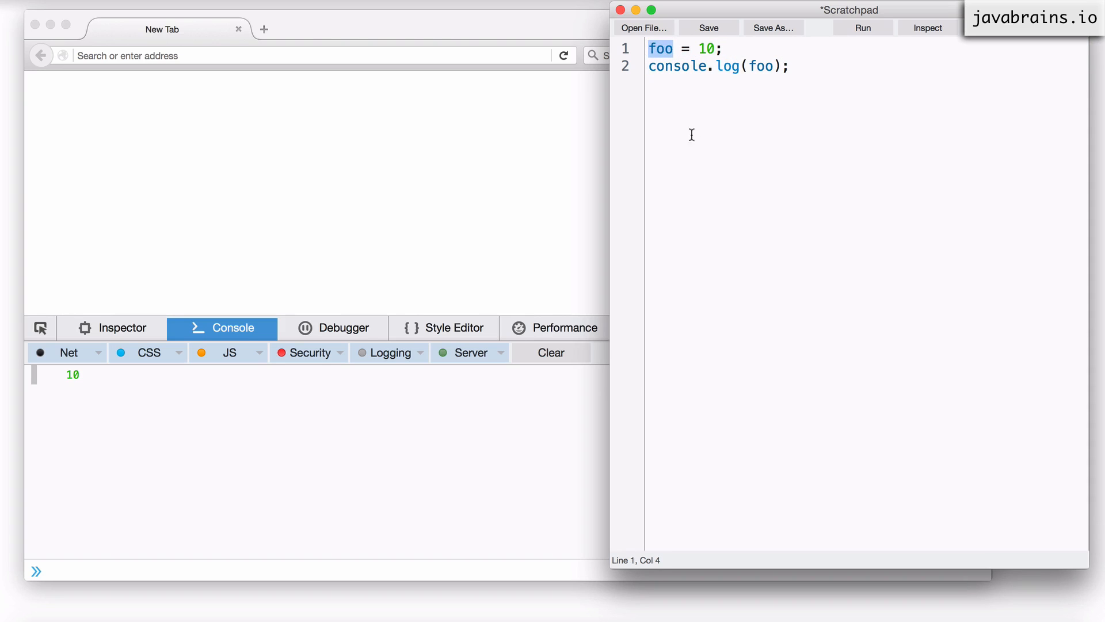
double_click(760, 66)
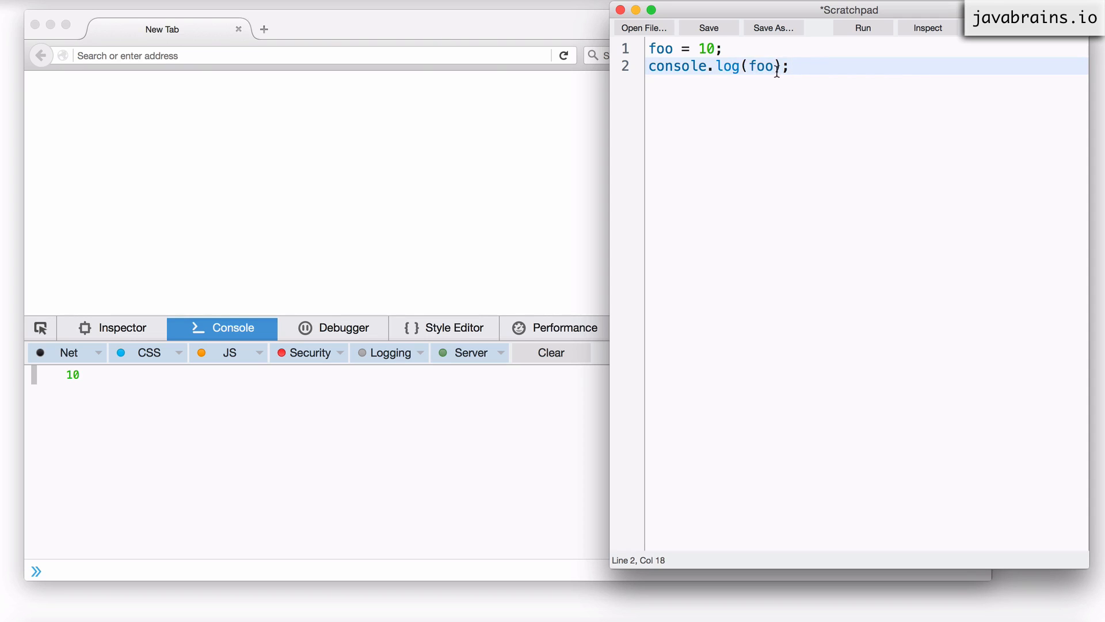
mouse_move(796, 66)
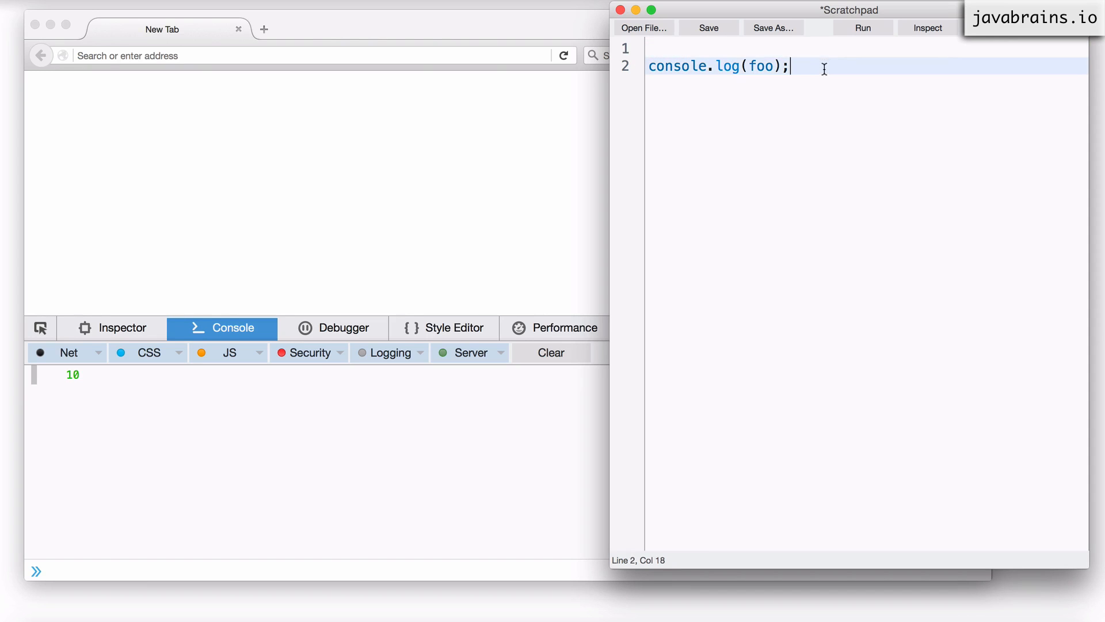
mouse_move(806, 65)
type("foo = 10;")
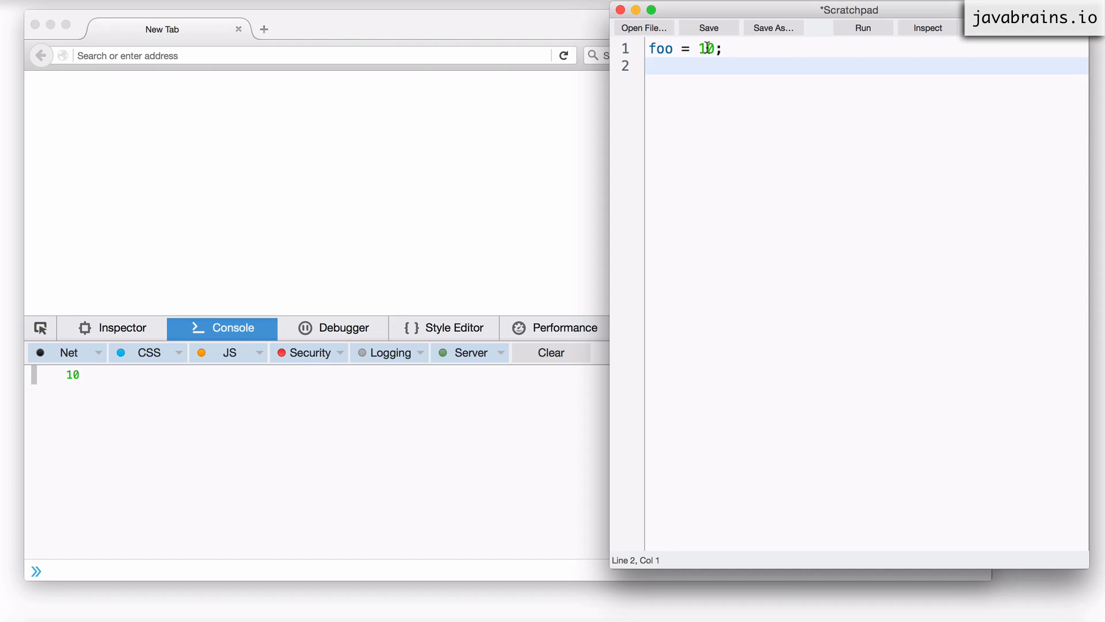
Delete the foo = 10; and console.log(foo) lines from the editor
left_click(723, 48)
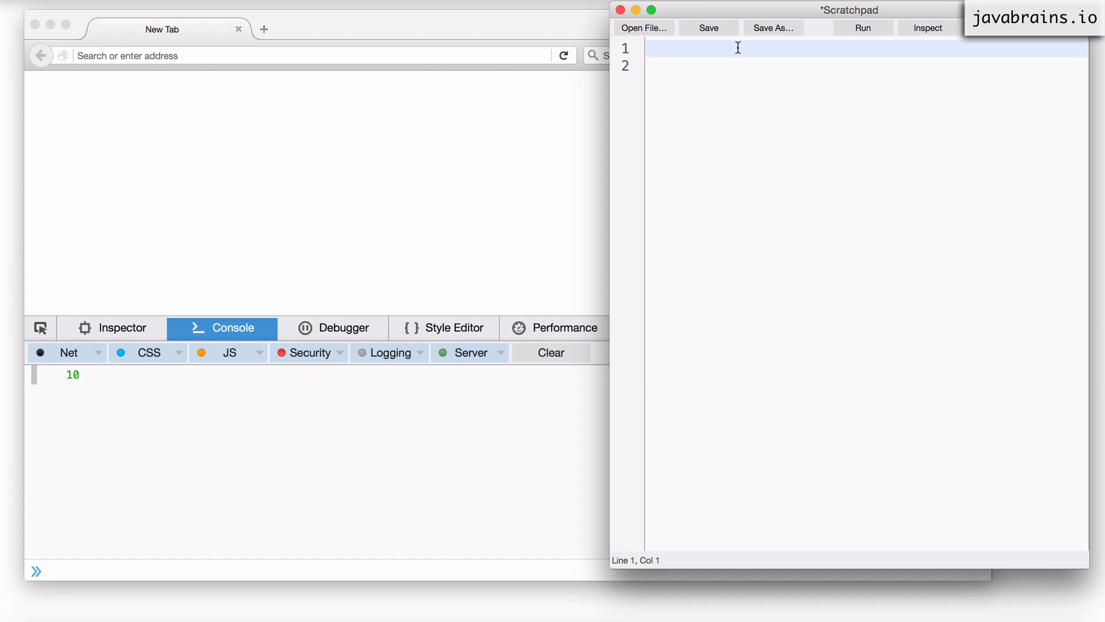
Type foo = 10;, then overwrite that line with console.log(foo);
type("foo = 10;")
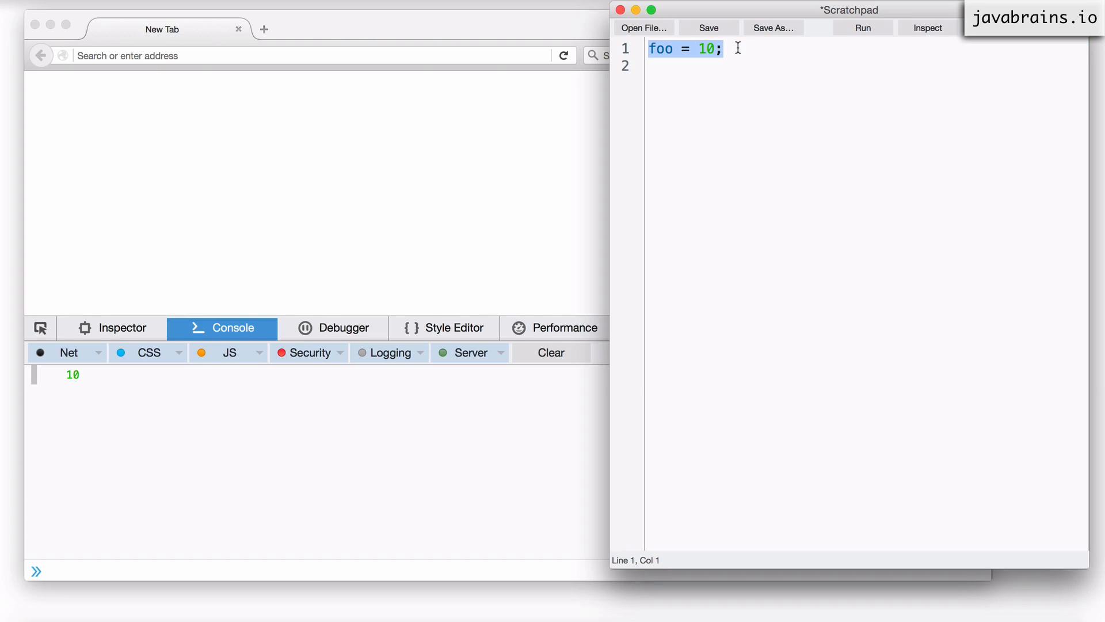
left_click(705, 47)
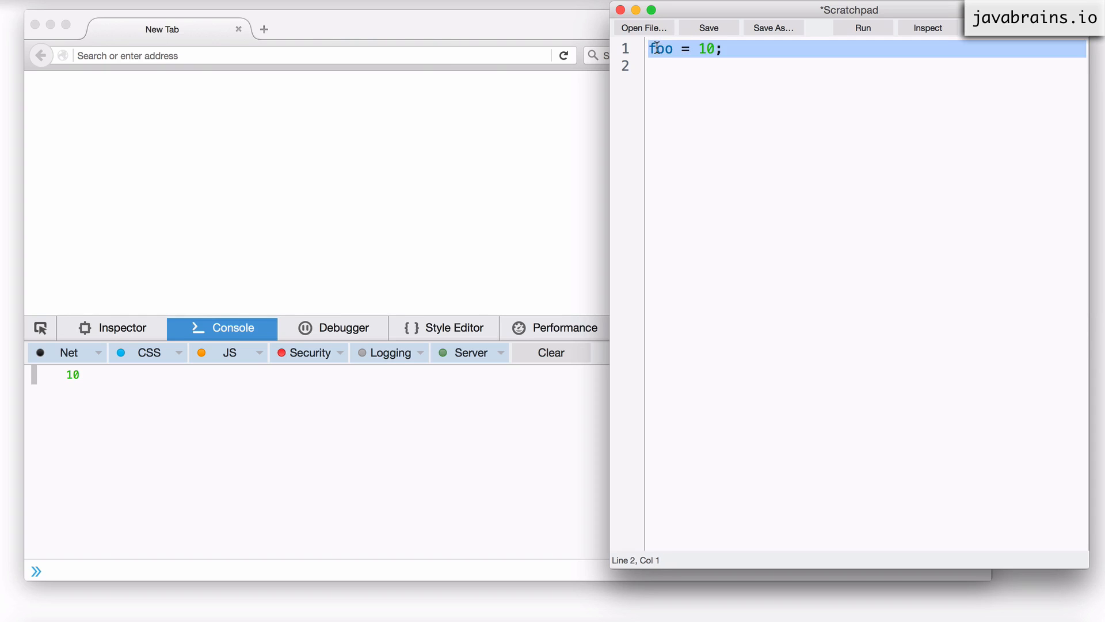
left_click(784, 66)
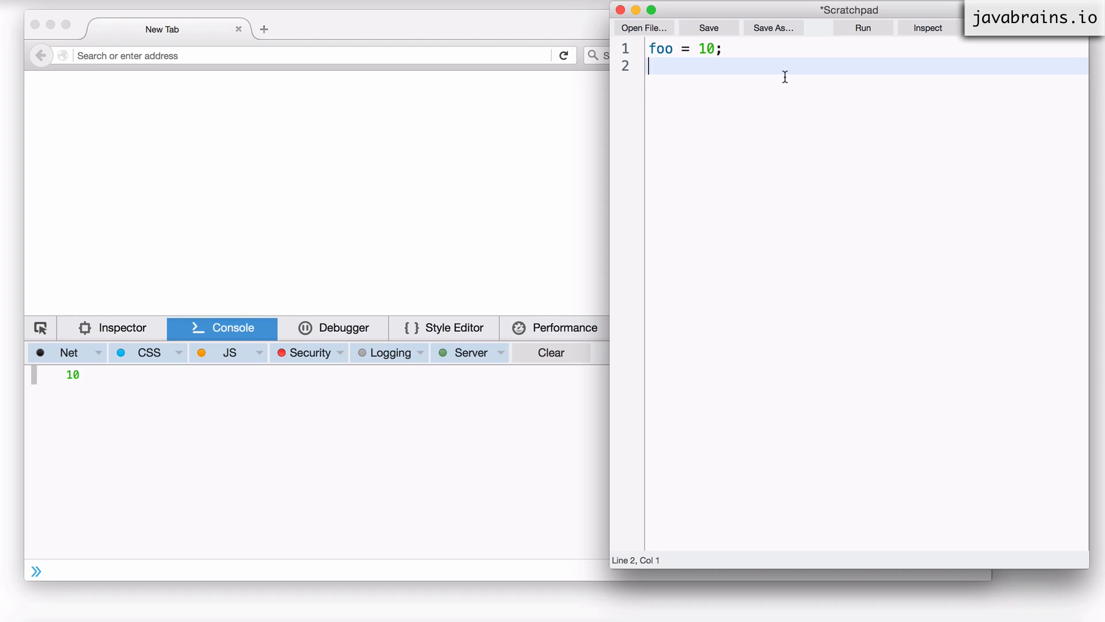
left_click(660, 48)
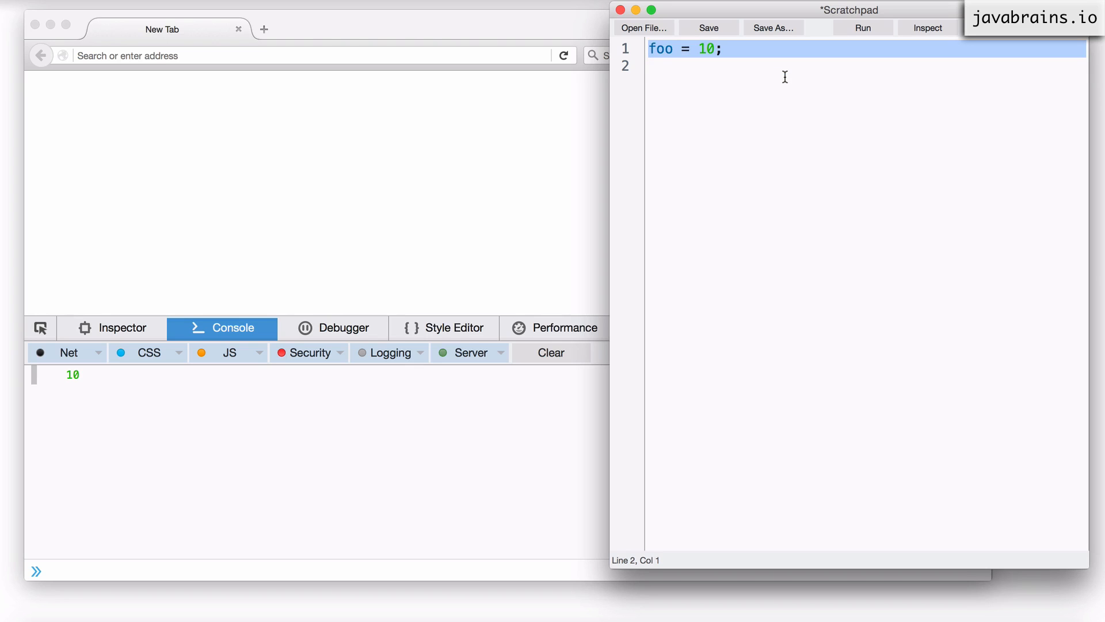
type("con")
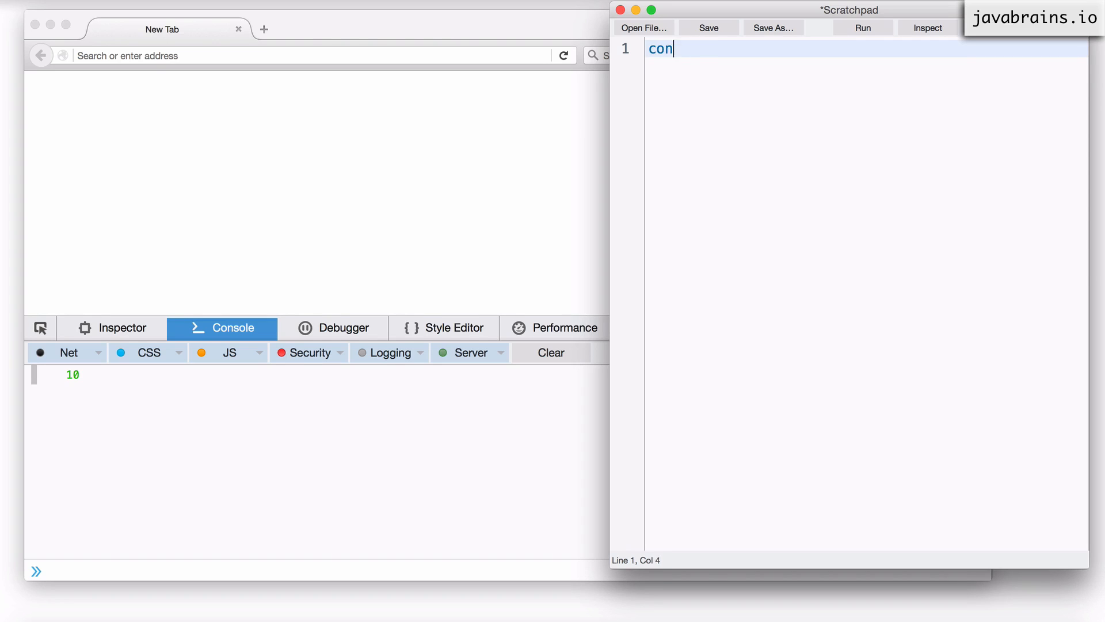
type("sole.log")
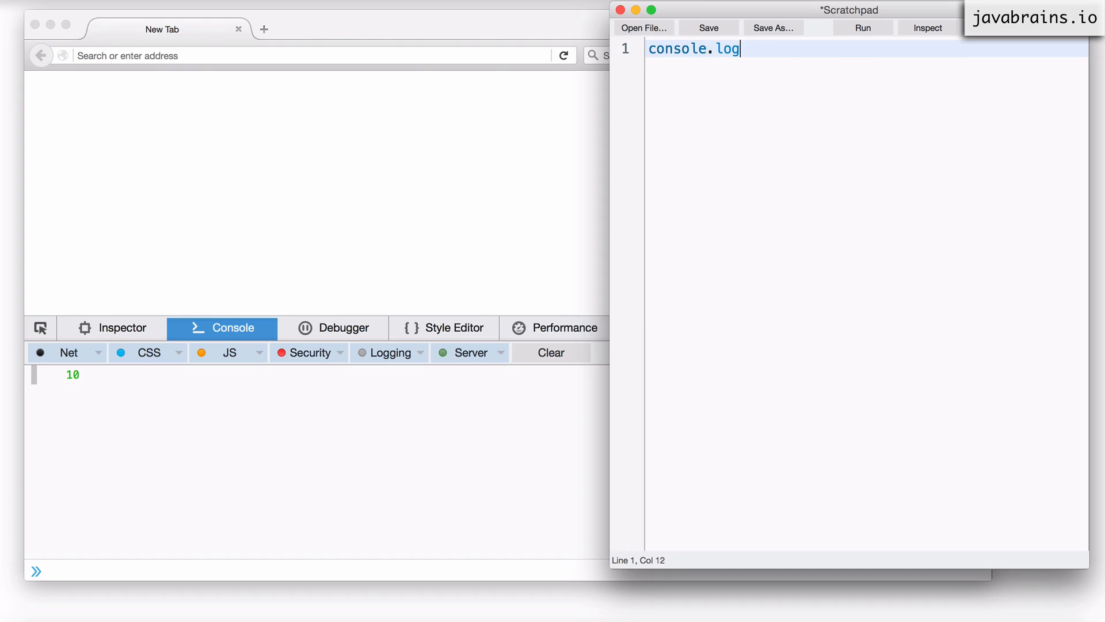
type("(foo);")
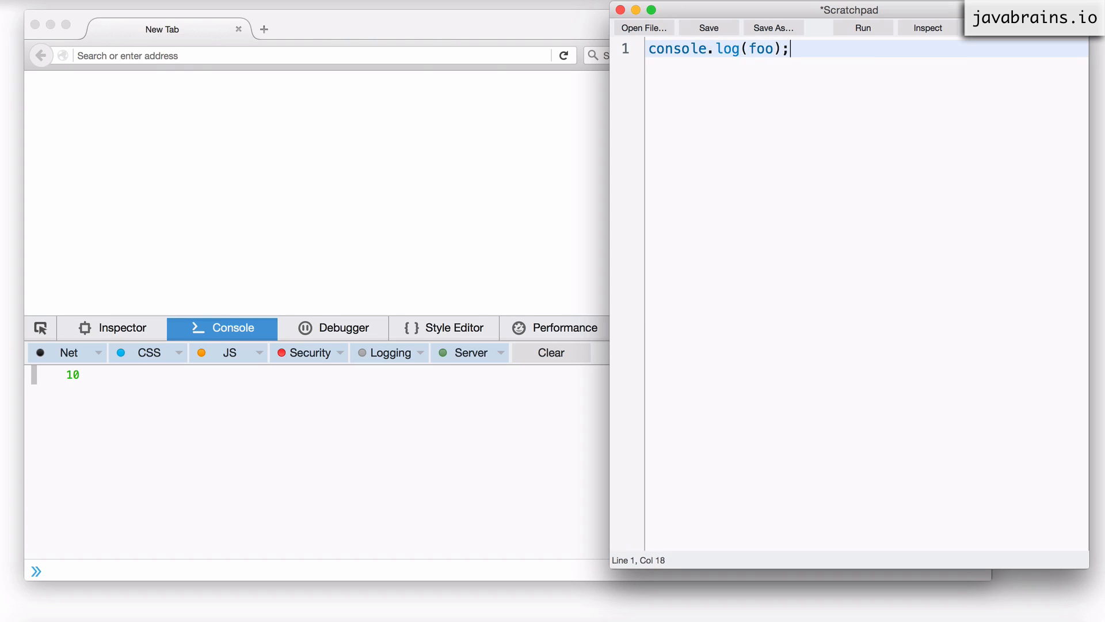
mouse_move(812, 82)
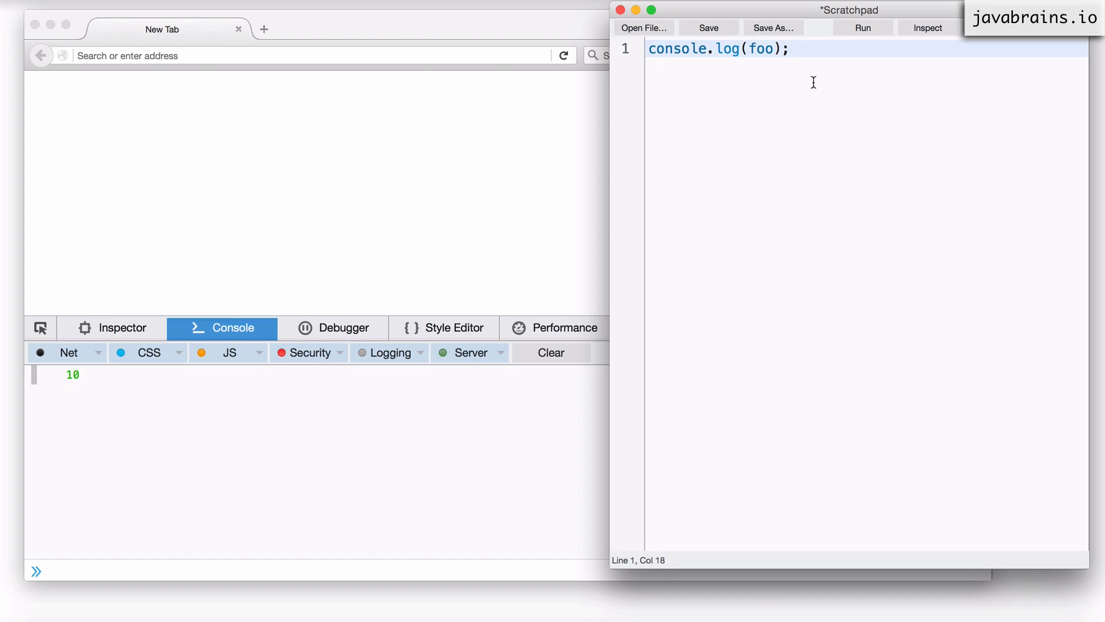